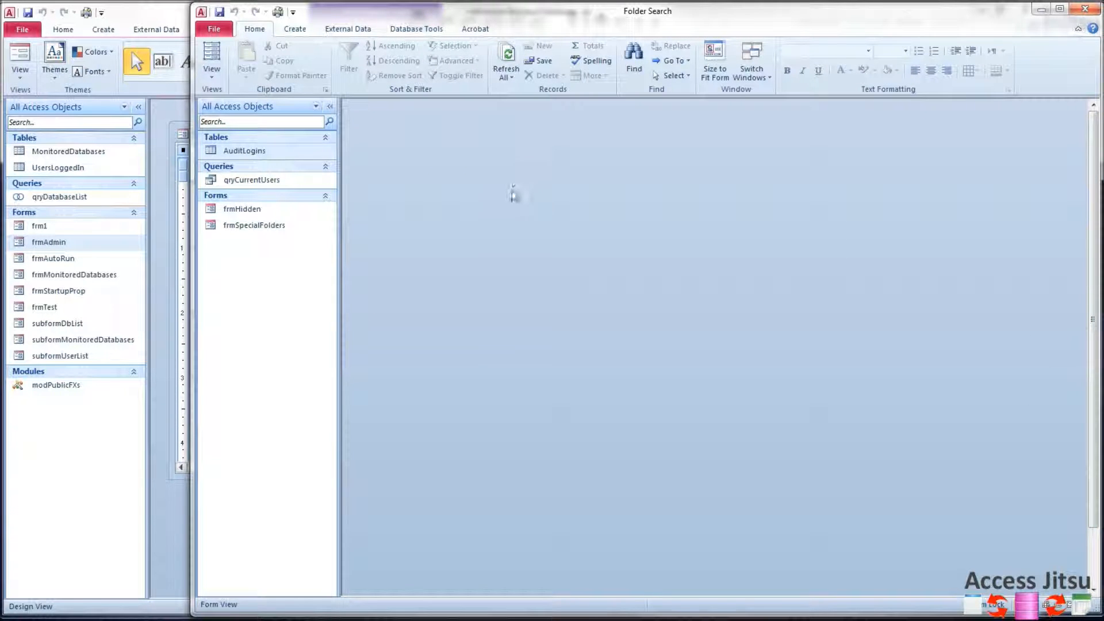
# - Open AuditLogins to show SessionID, ComputerName, UserID, OpenedFromPath, StartDateTime, OutDateTime fields
pyautogui.doubleClick(244, 150)
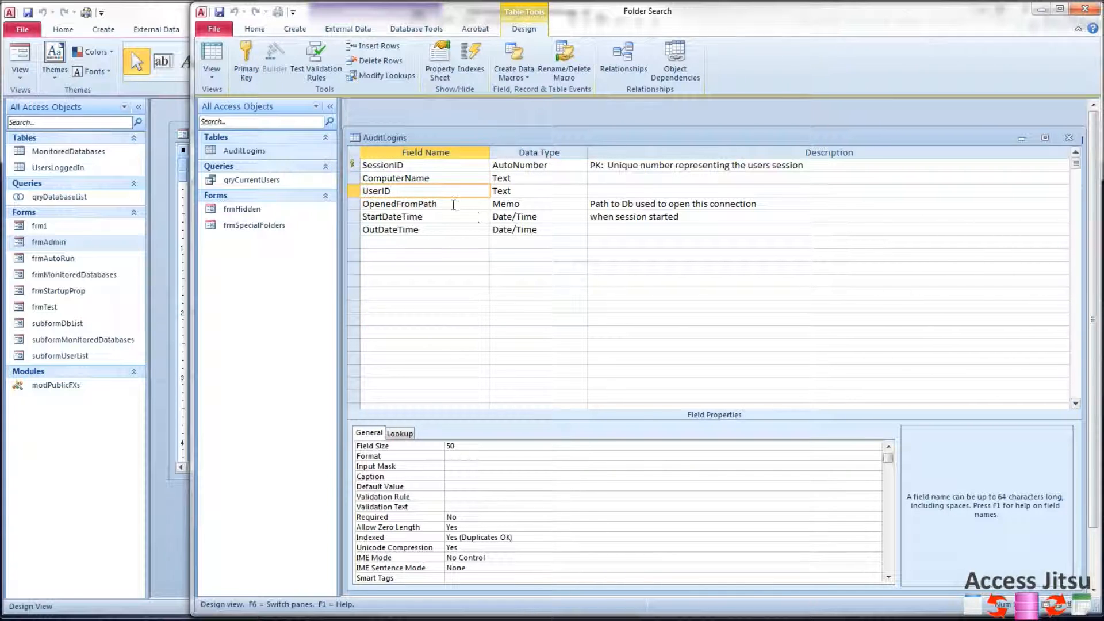
pyautogui.click(400, 204)
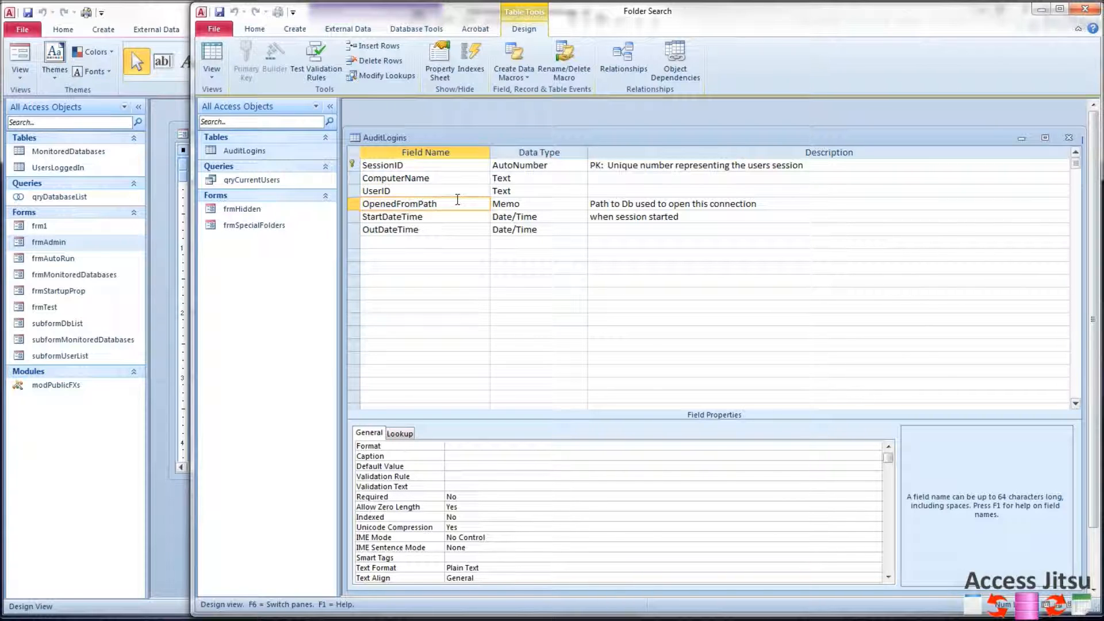
pyautogui.click(407, 229)
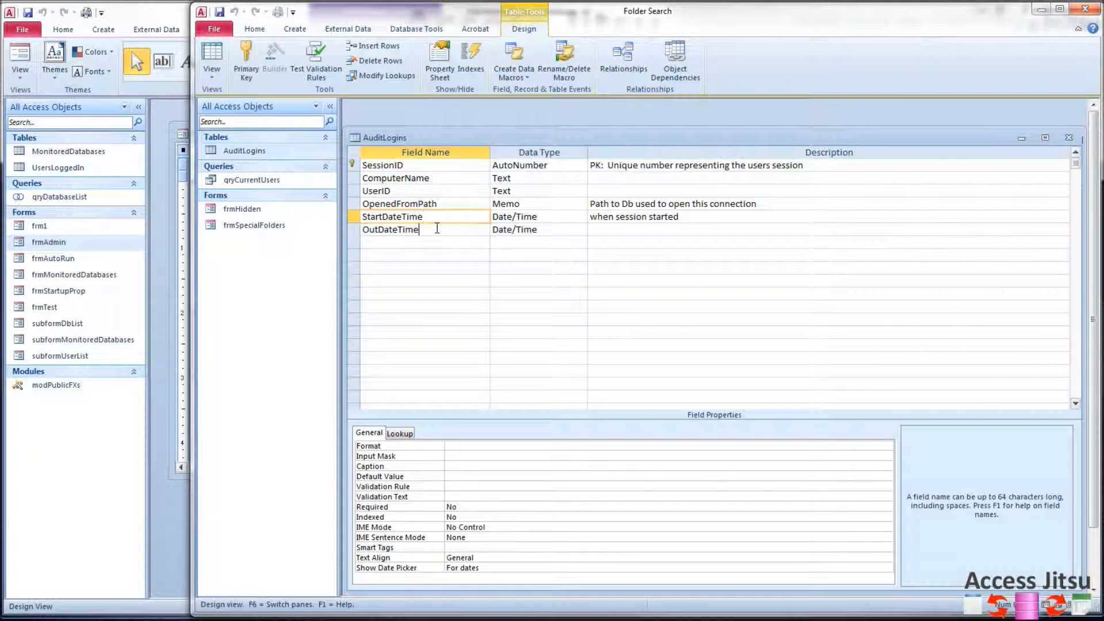